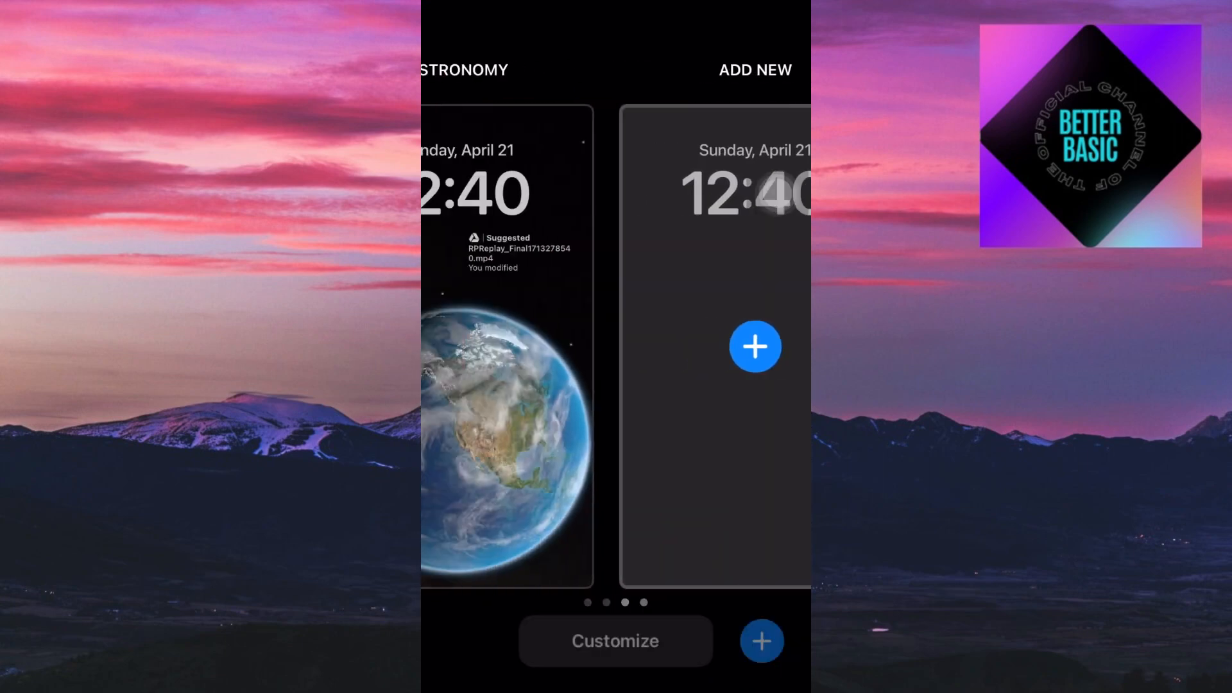
- Browse left and right through the Astronomy wallpapers, ending on the Earth wallpaper
scroll(left, 3)
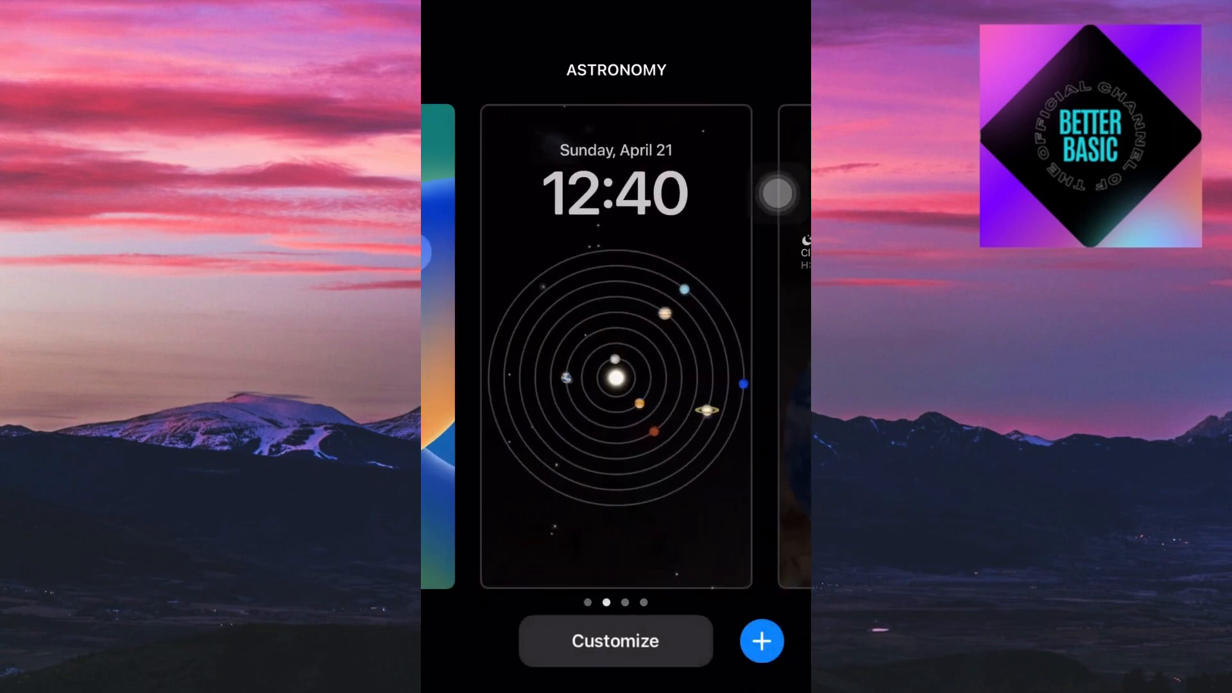
scroll(right, 3)
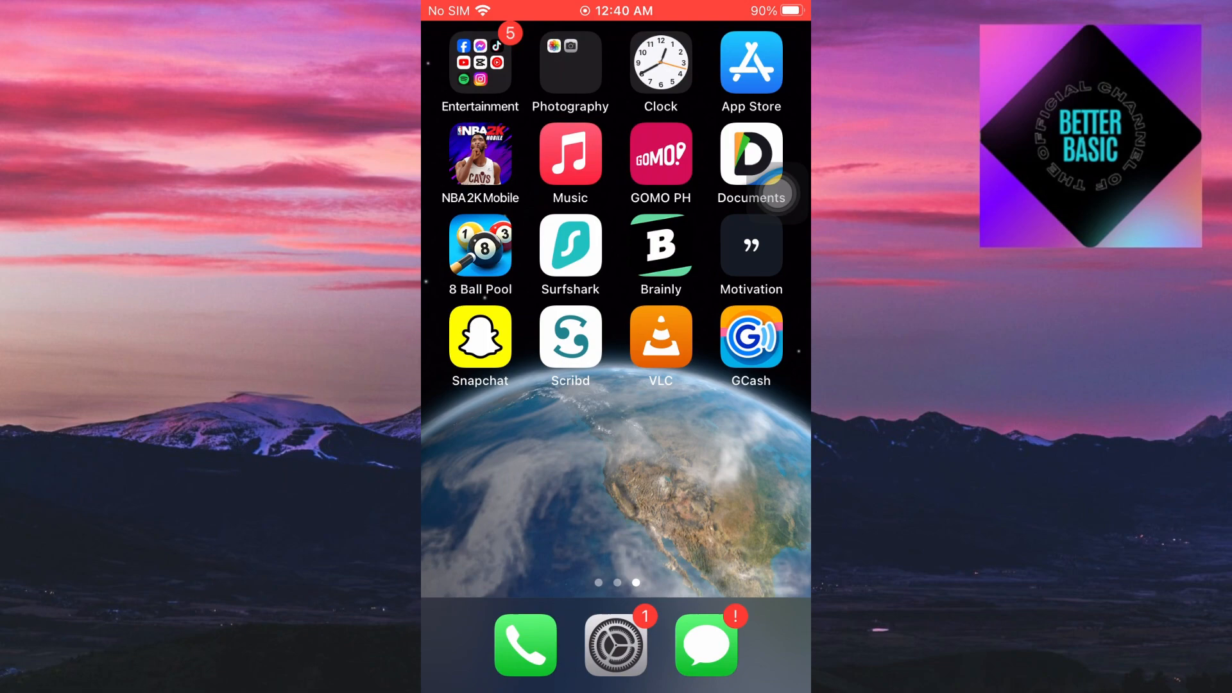
click(615, 644)
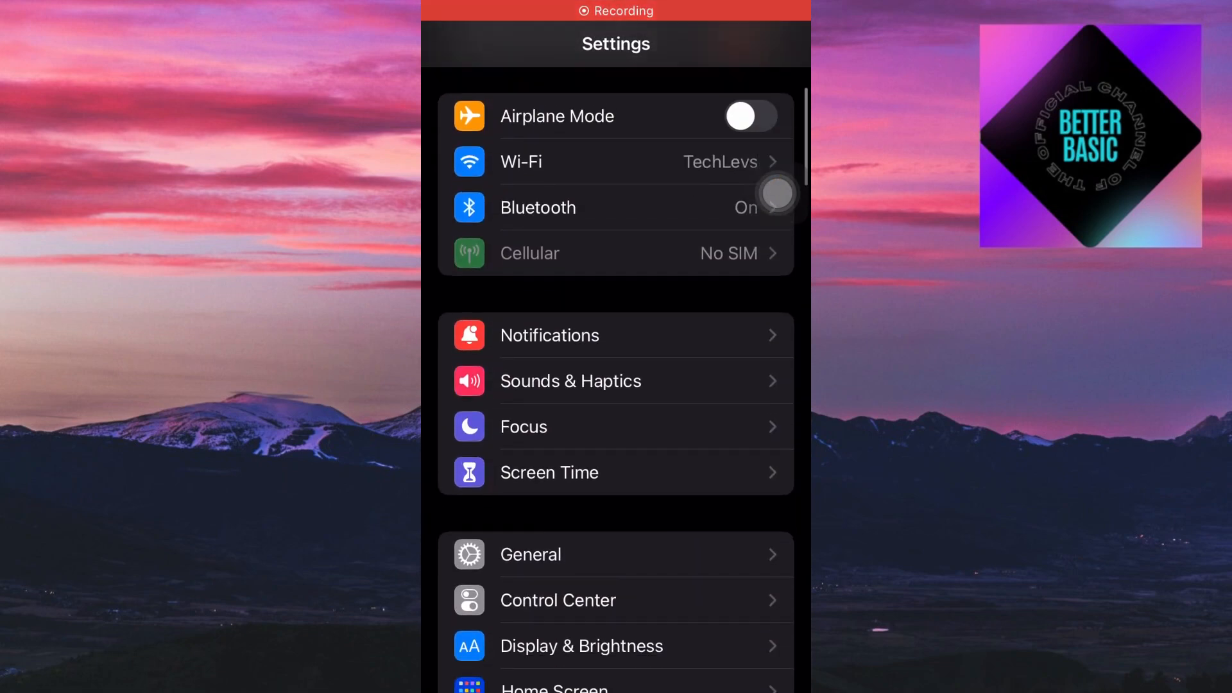
scroll(down, 3)
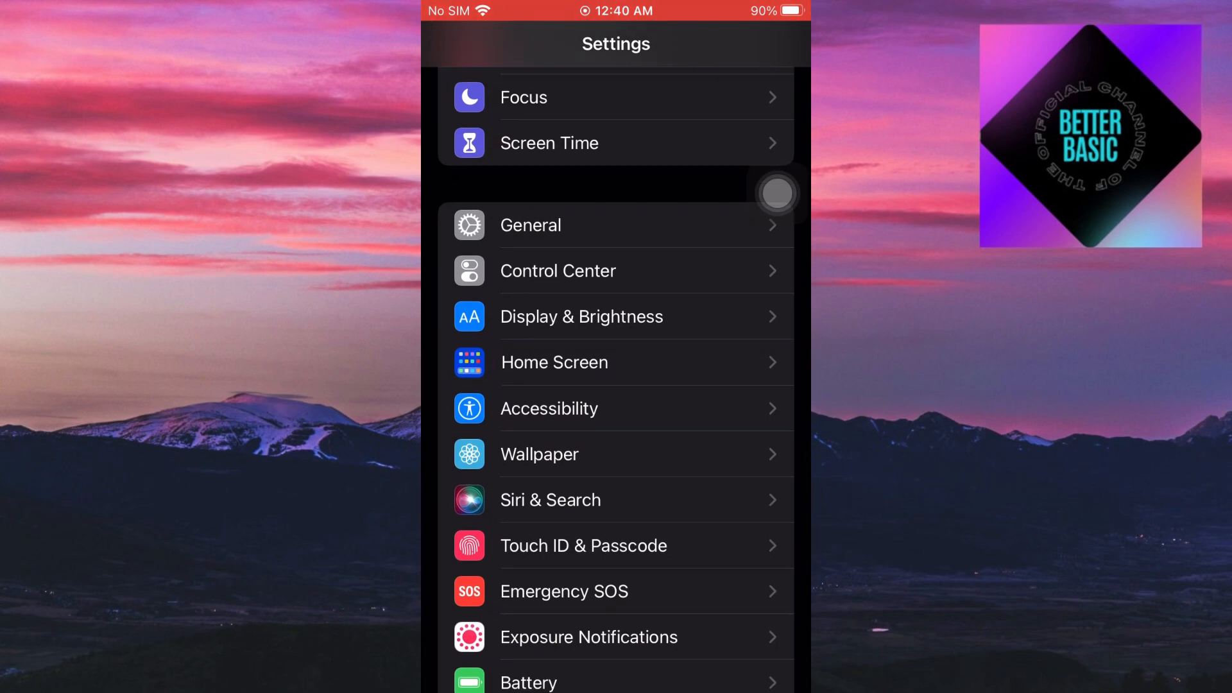
click(538, 453)
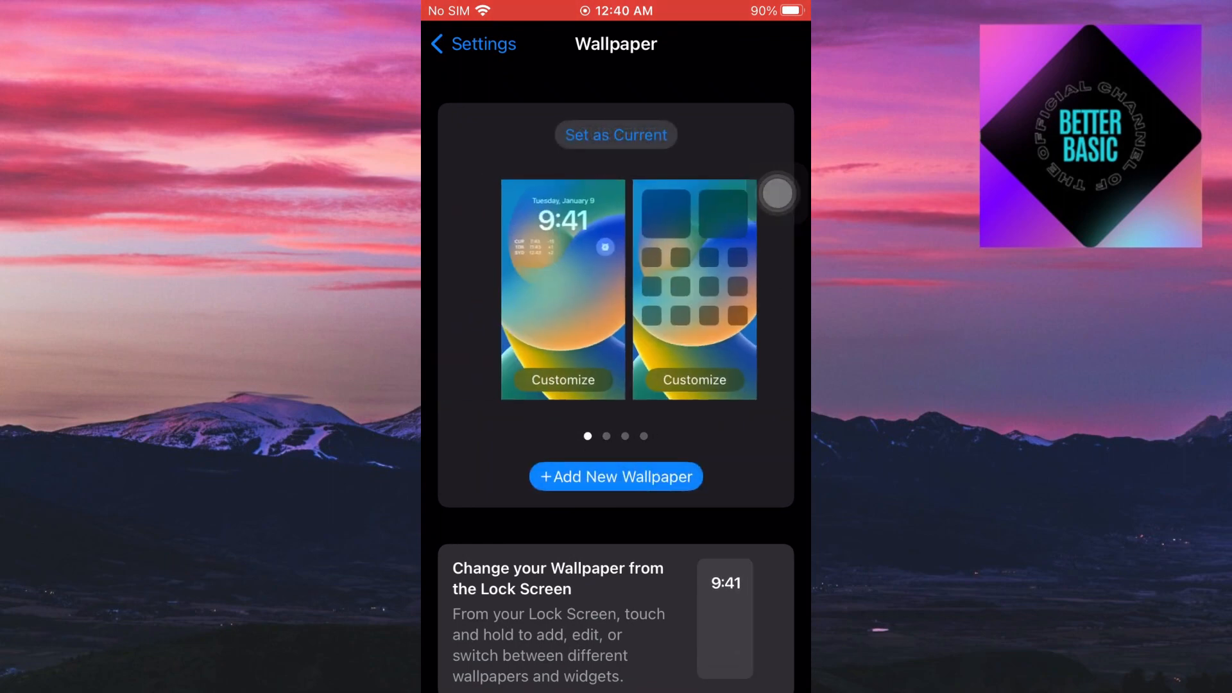
scroll(left, 3)
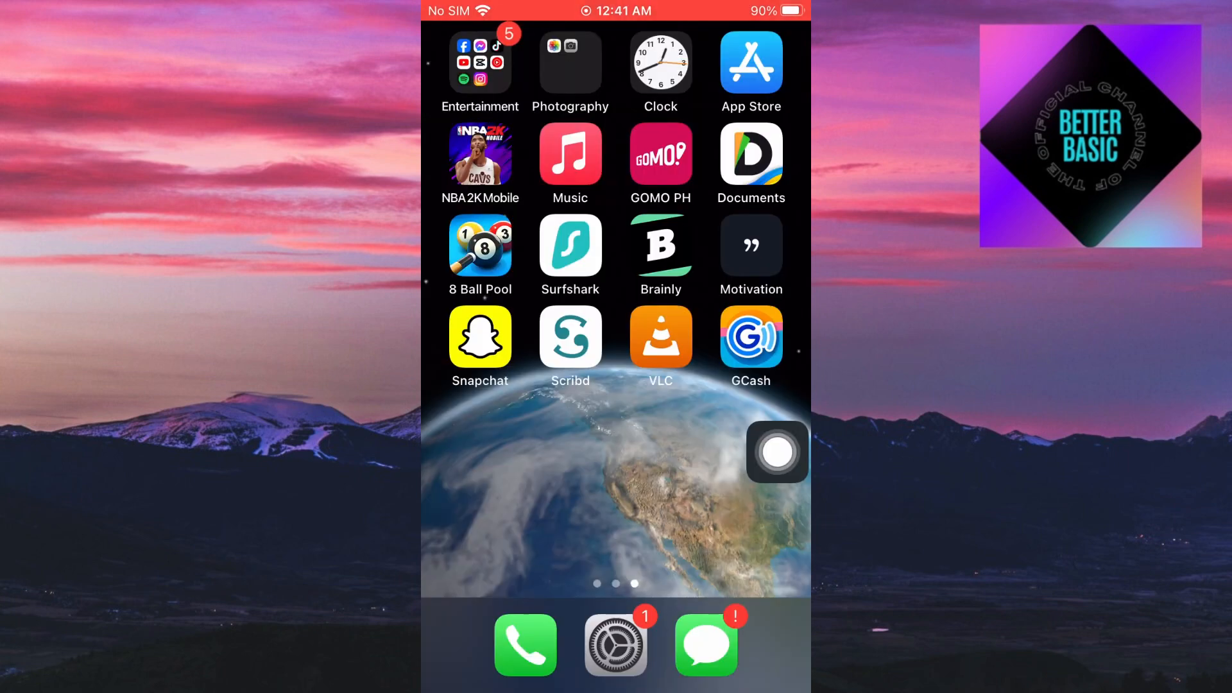
- Bring up the lock screen wallpaper gallery showing the Earth astronomy wallpaper
click(775, 451)
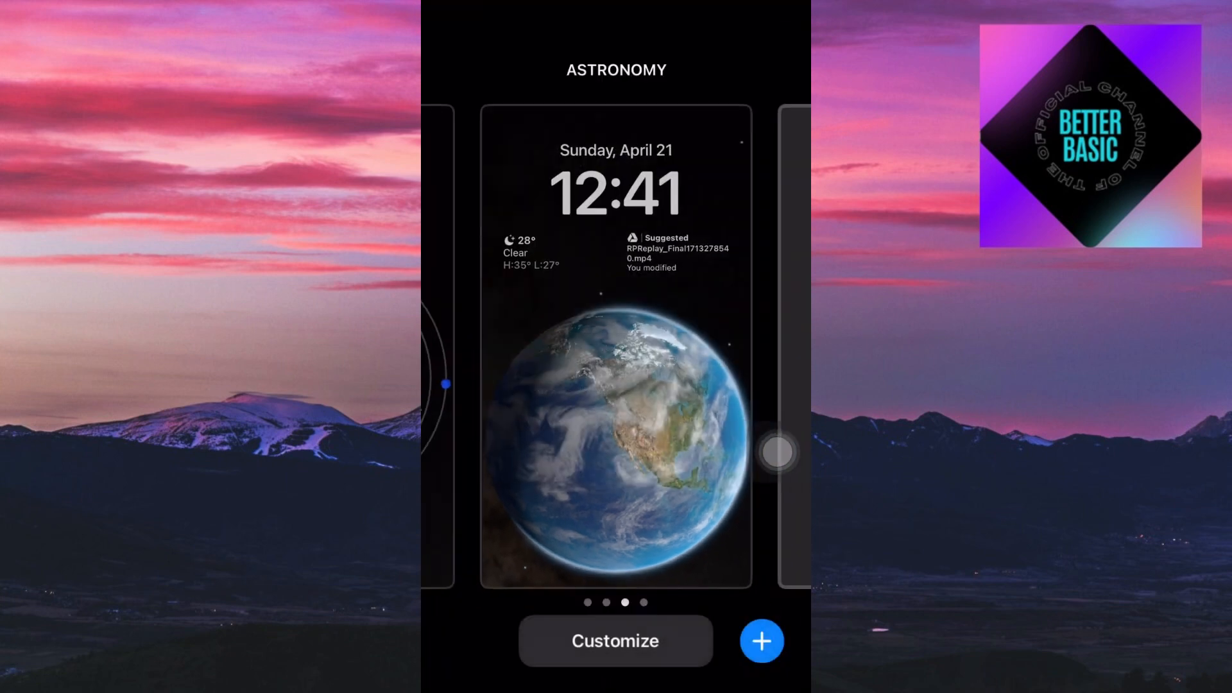
- Swipe the Earth astronomy wallpaper card to reveal its trash button
scroll(right, 3)
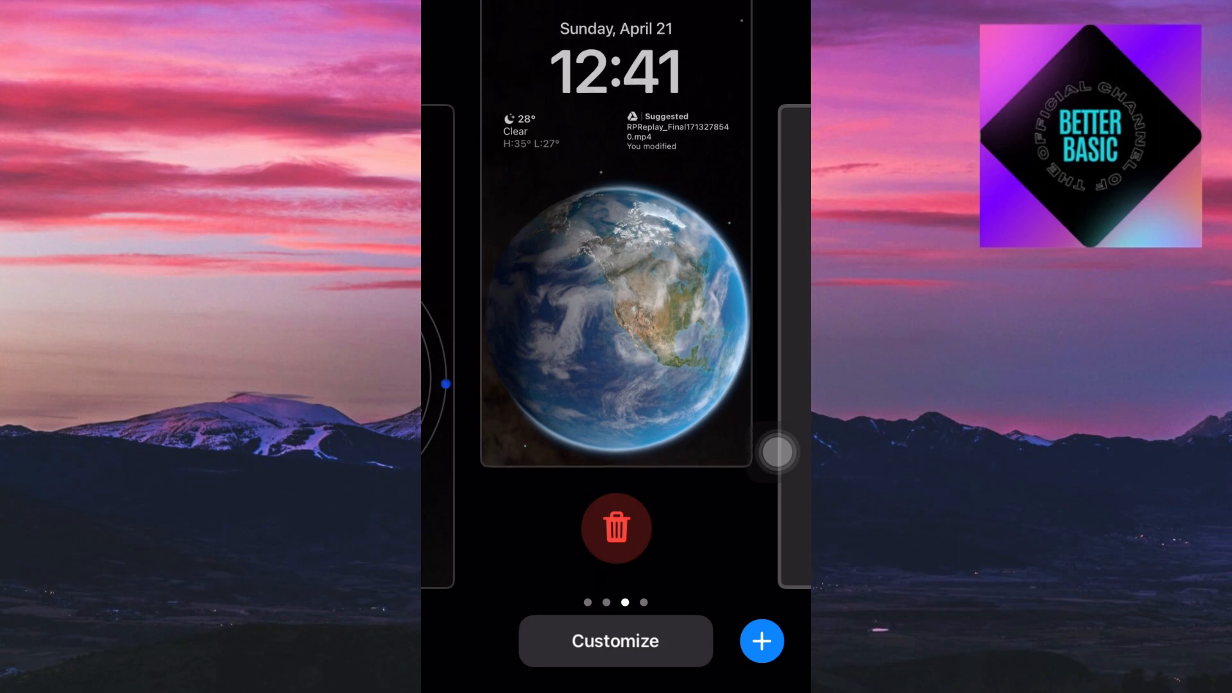
- Delete the Earth wallpaper via the trash button and confirm, then leave the gallery
click(615, 528)
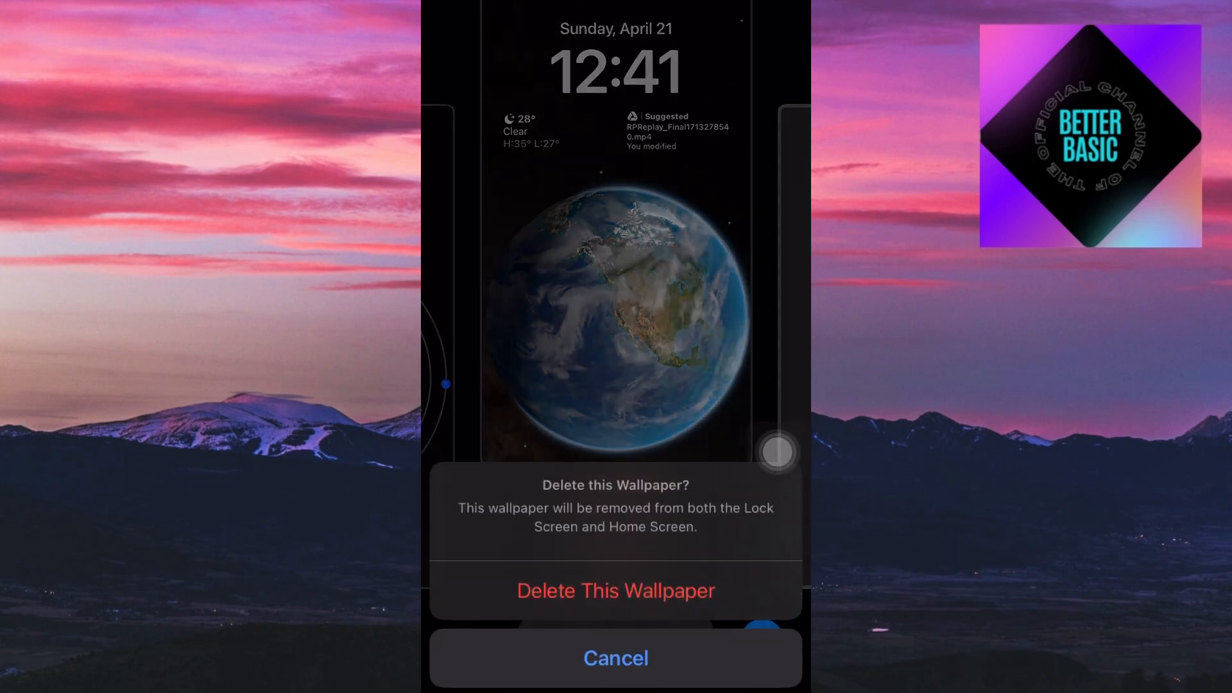
click(615, 590)
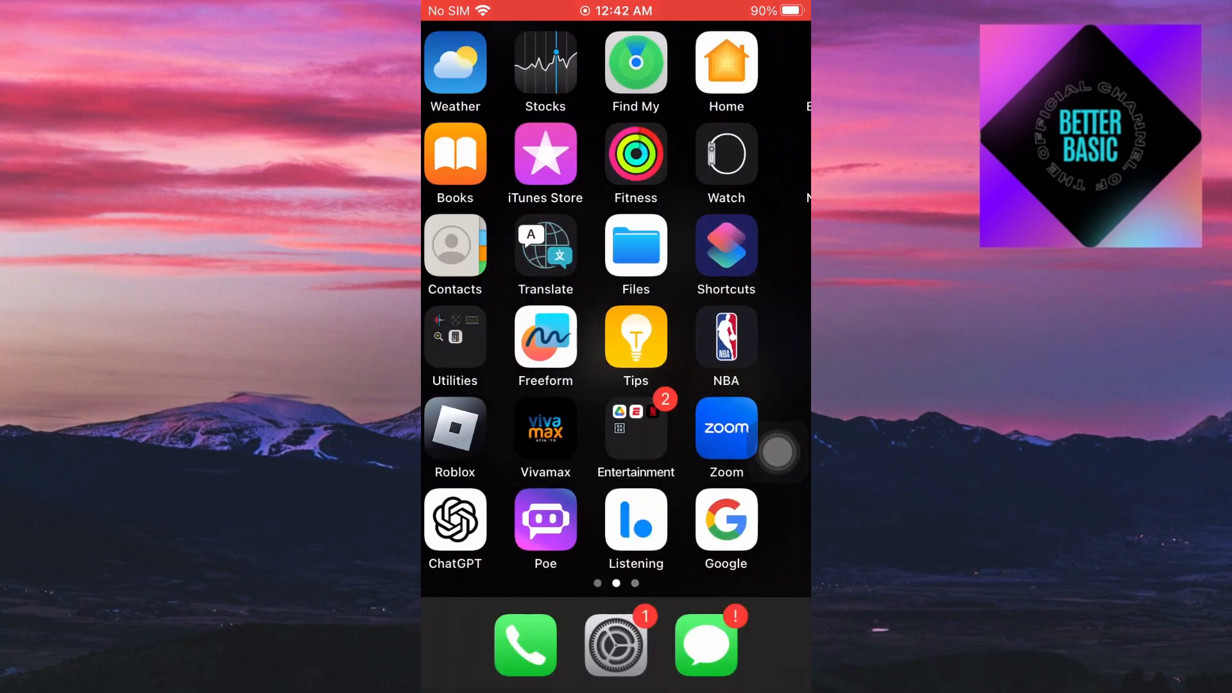
scroll(left, 3)
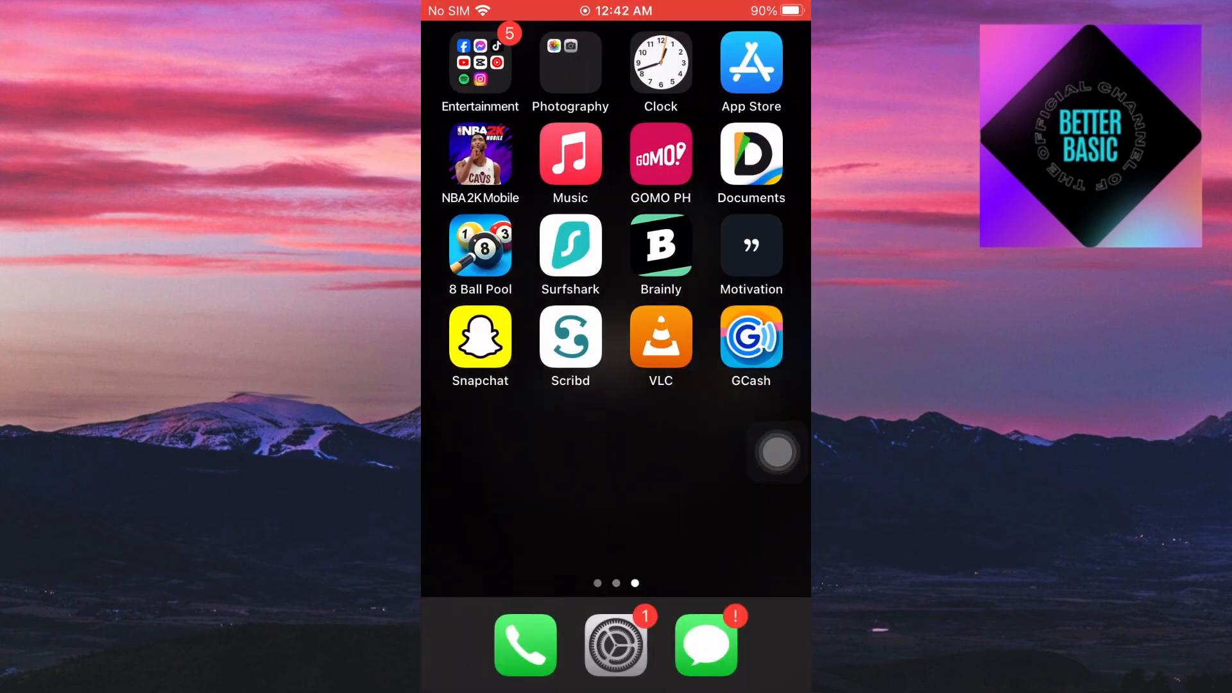